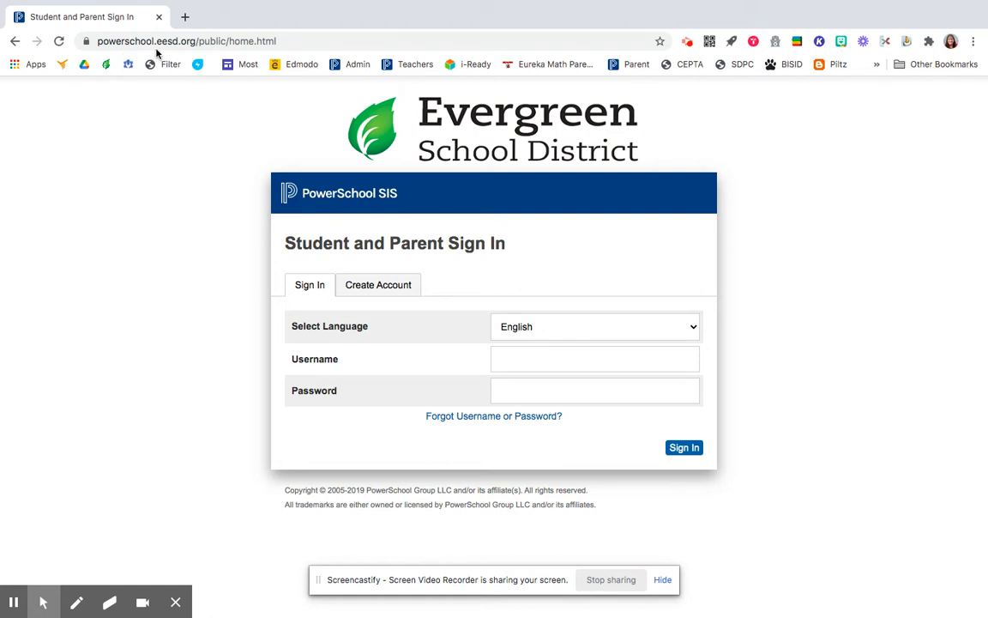
{"action": "mouse_move", "coordinate": [197, 53]}
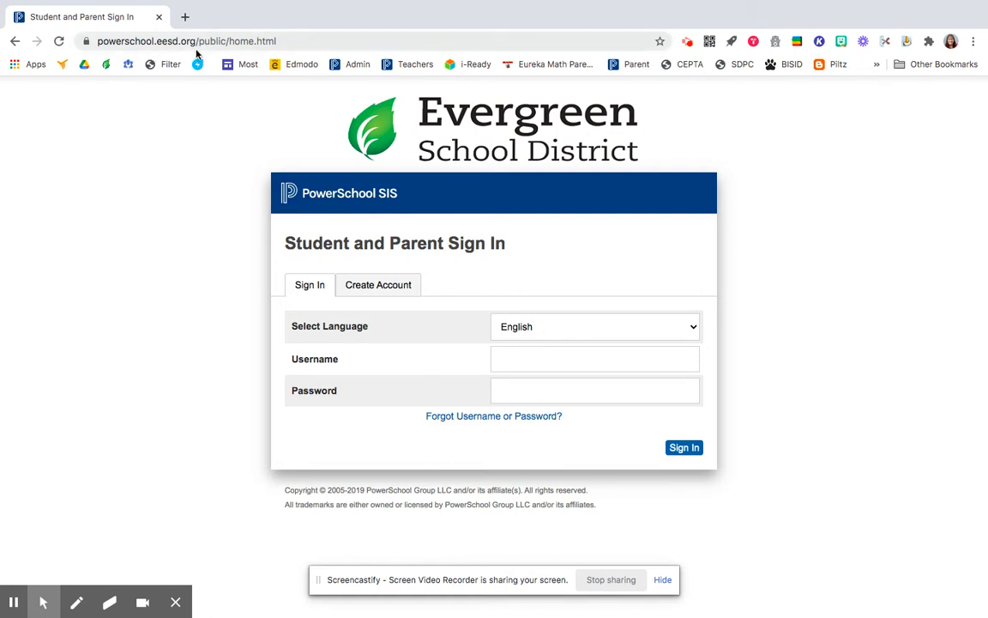
{"action": "mouse_move", "coordinate": [412, 195]}
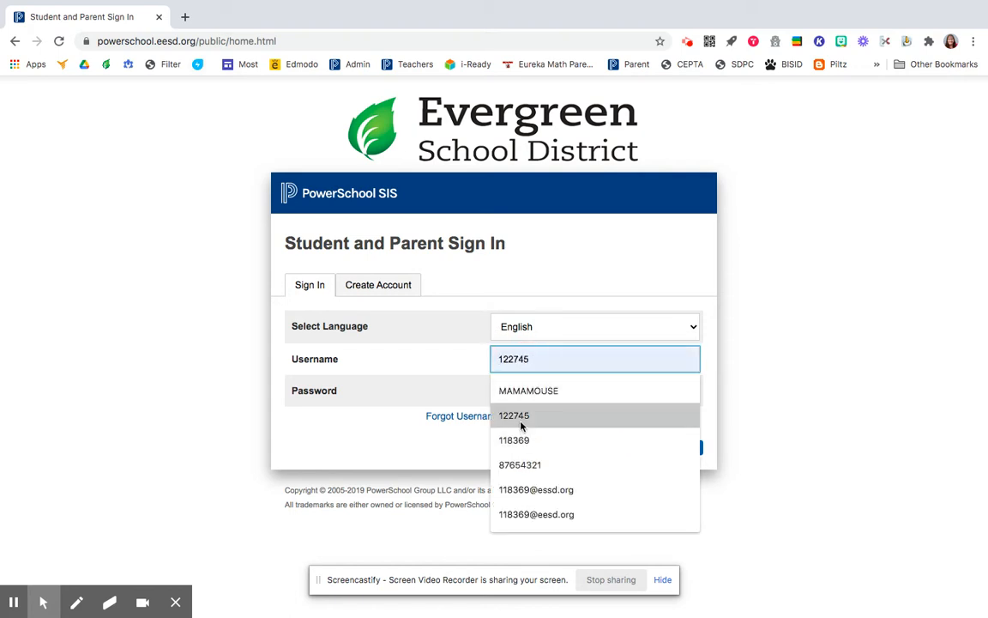
Sign in with the saved autofill username and password to reach Grades and Attendance
{"action": "left_click", "coordinate": [593, 391]}
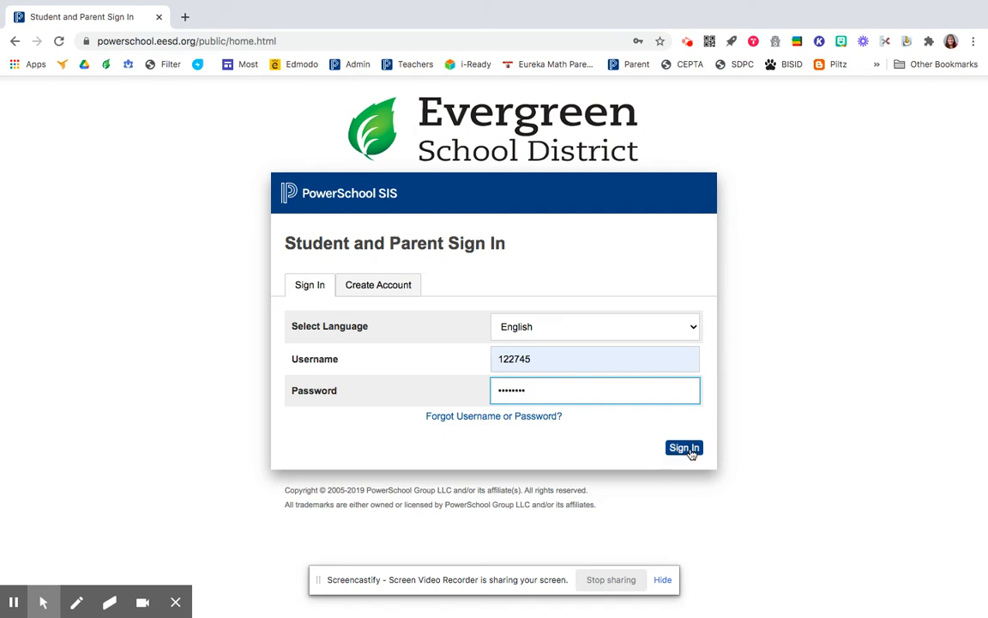
{"action": "left_click", "coordinate": [683, 446]}
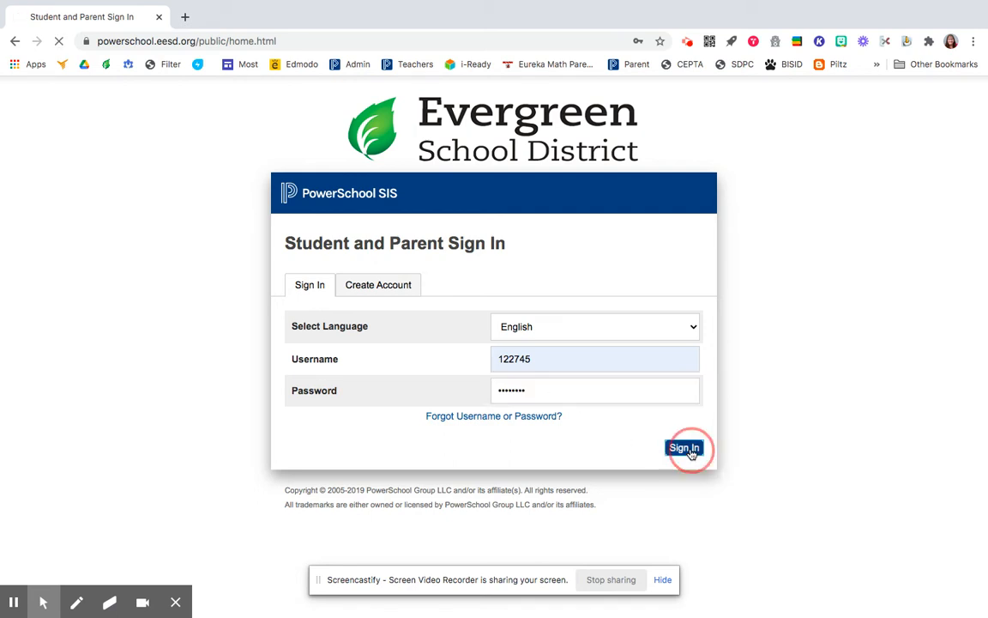
{"action": "left_click", "coordinate": [683, 446]}
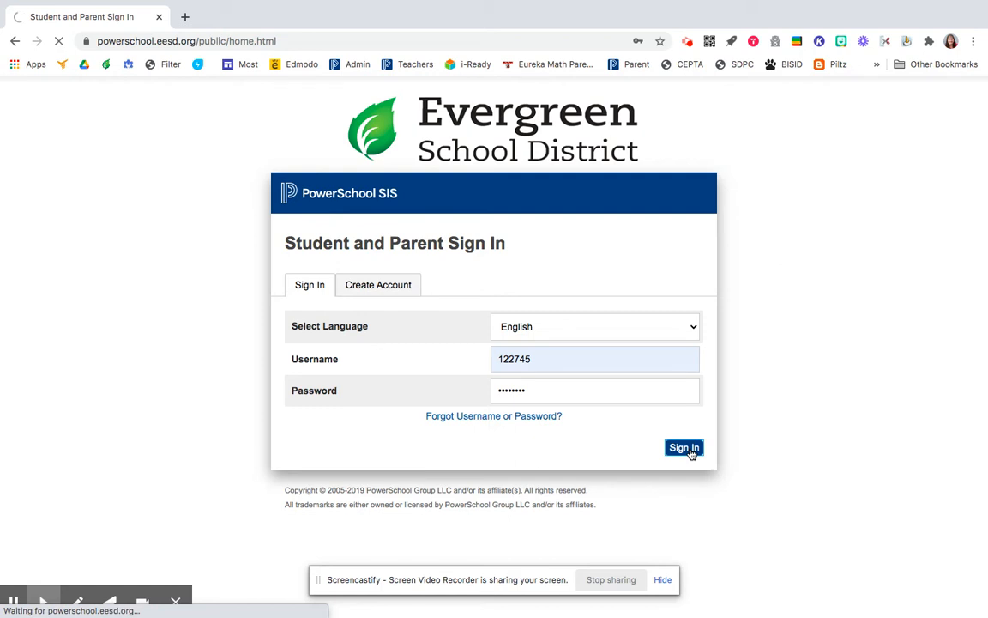
{"action": "left_click", "coordinate": [683, 446]}
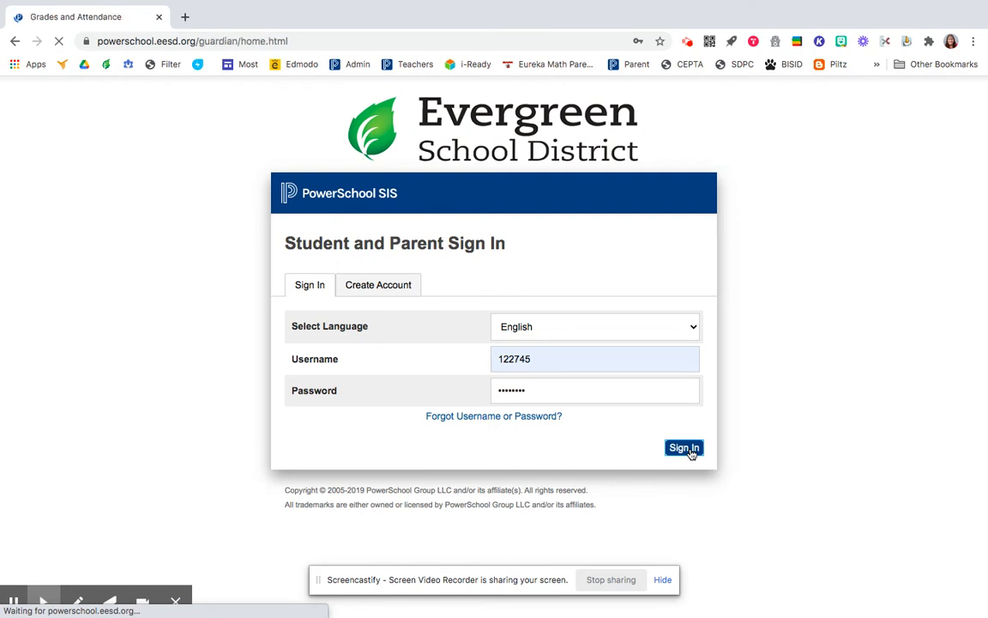
{"action": "left_click", "coordinate": [683, 446]}
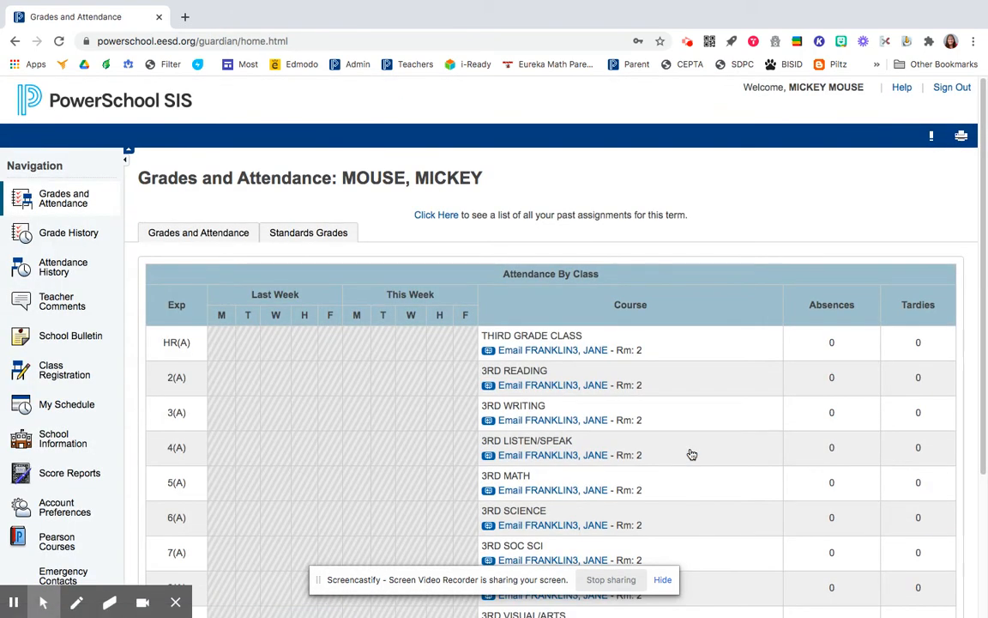
{"action": "mouse_move", "coordinate": [892, 357]}
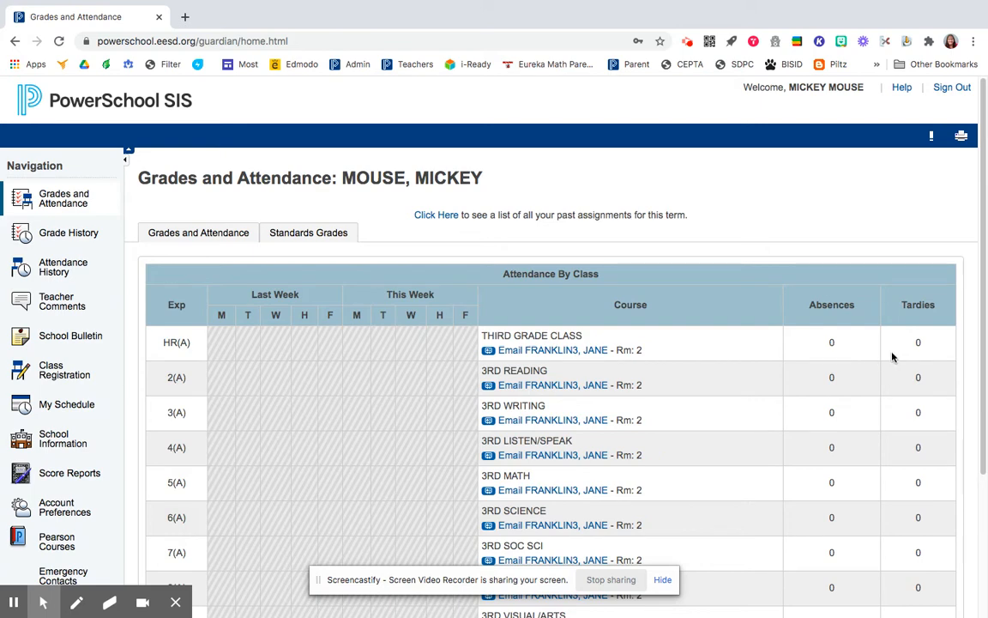
{"action": "mouse_move", "coordinate": [199, 233]}
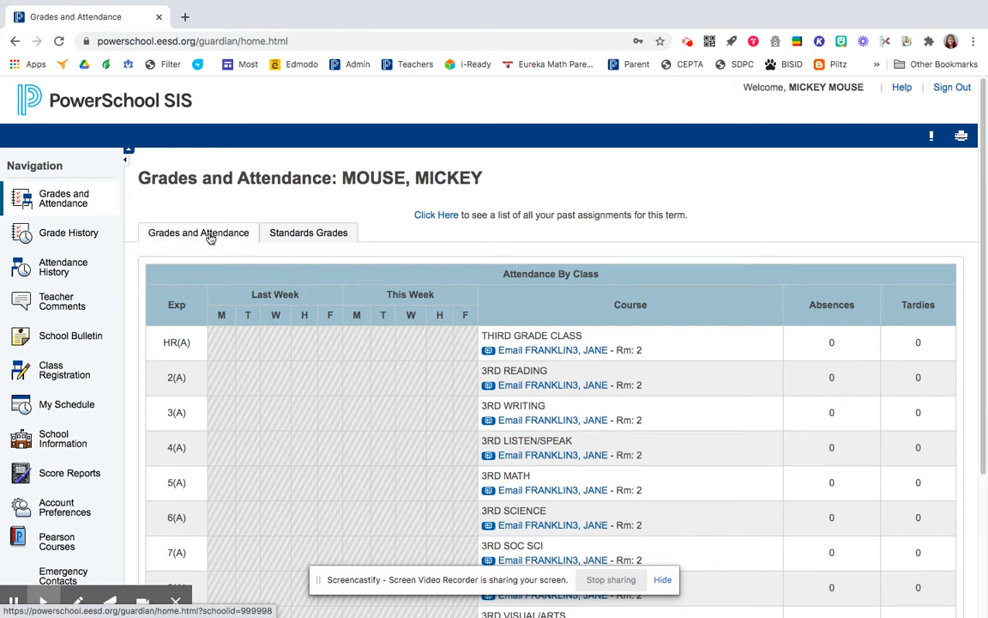
Reload the class list with first-term grades such as A+ 100 for Third Grade Class
{"action": "left_click", "coordinate": [199, 233]}
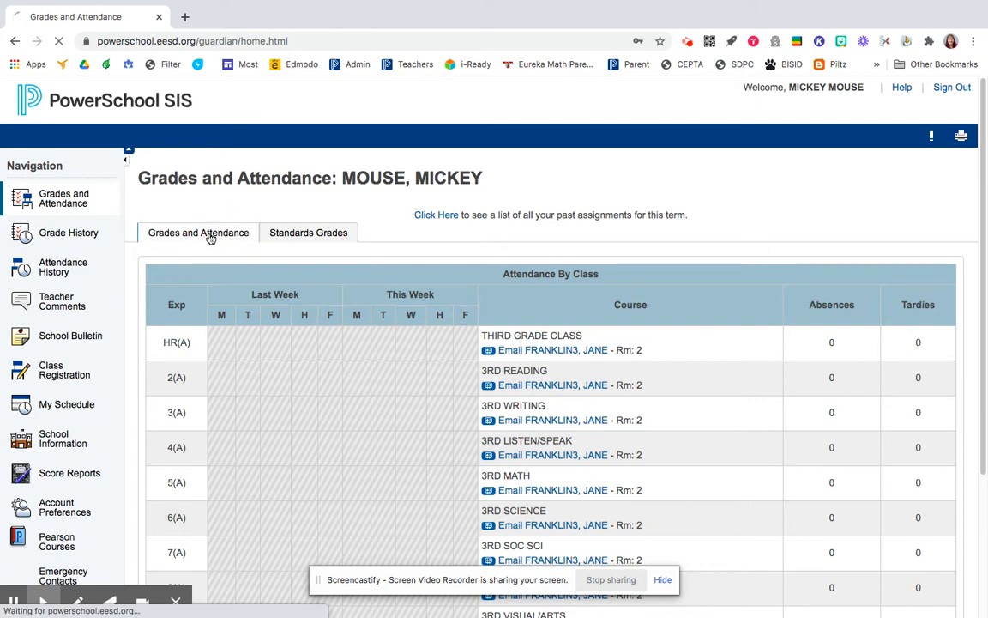
{"action": "left_click", "coordinate": [199, 233]}
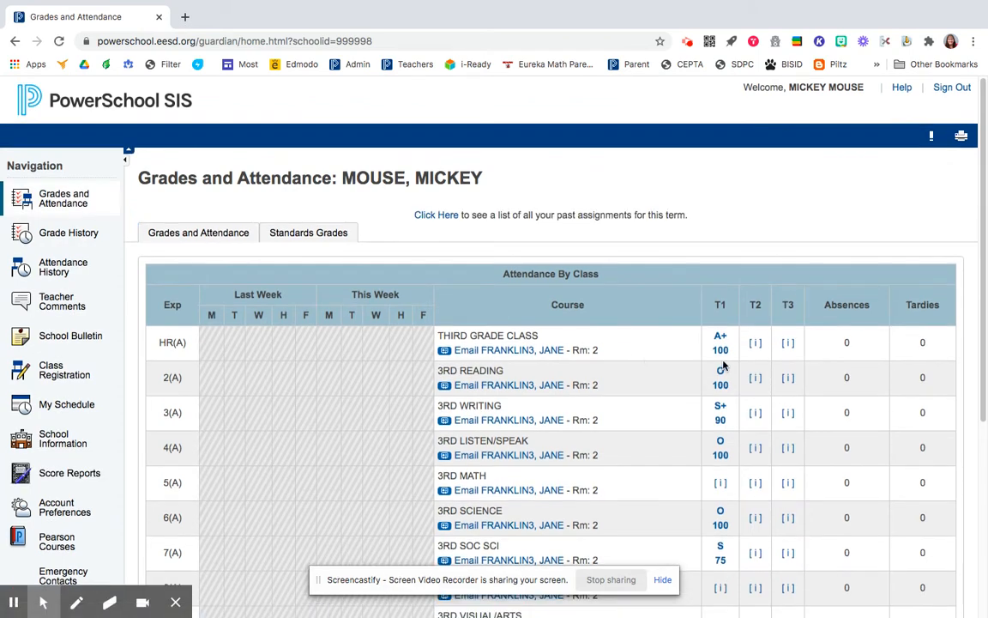
{"action": "scroll", "scroll_direction": "down", "scroll_amount": 3}
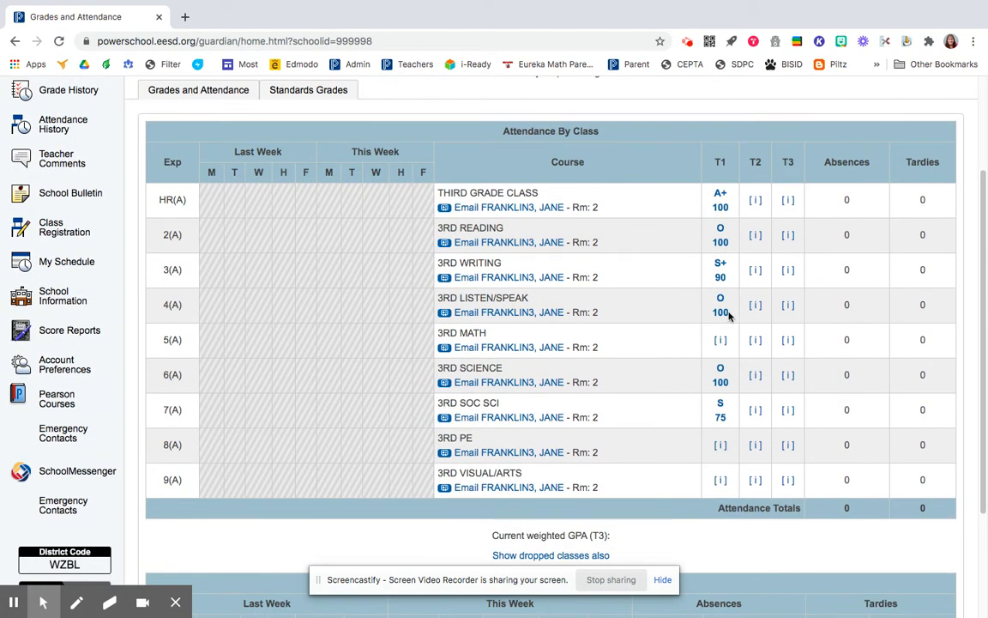
{"action": "left_click", "coordinate": [721, 312]}
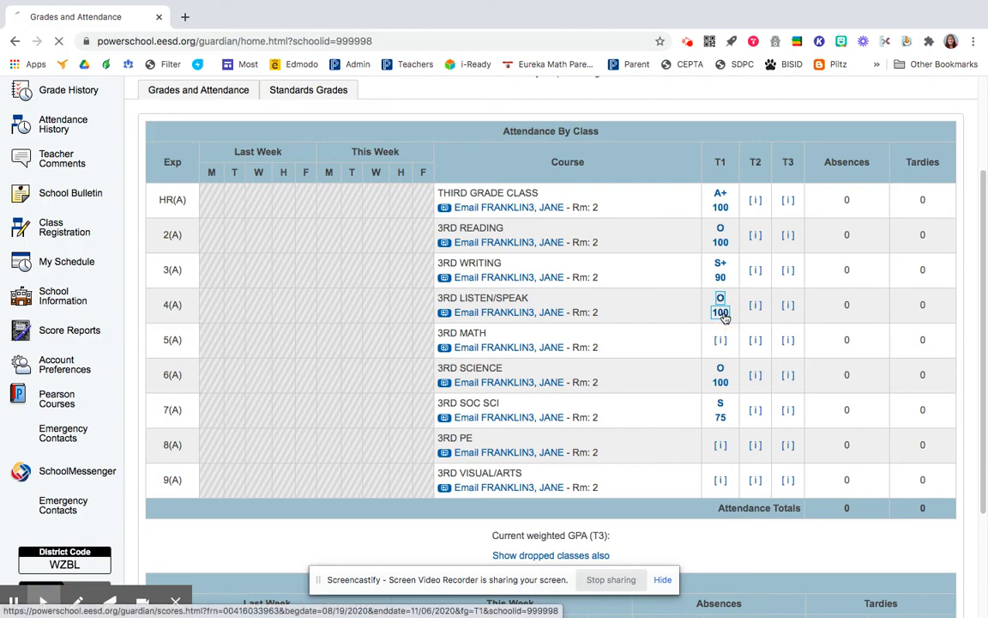
{"action": "left_click", "coordinate": [720, 313]}
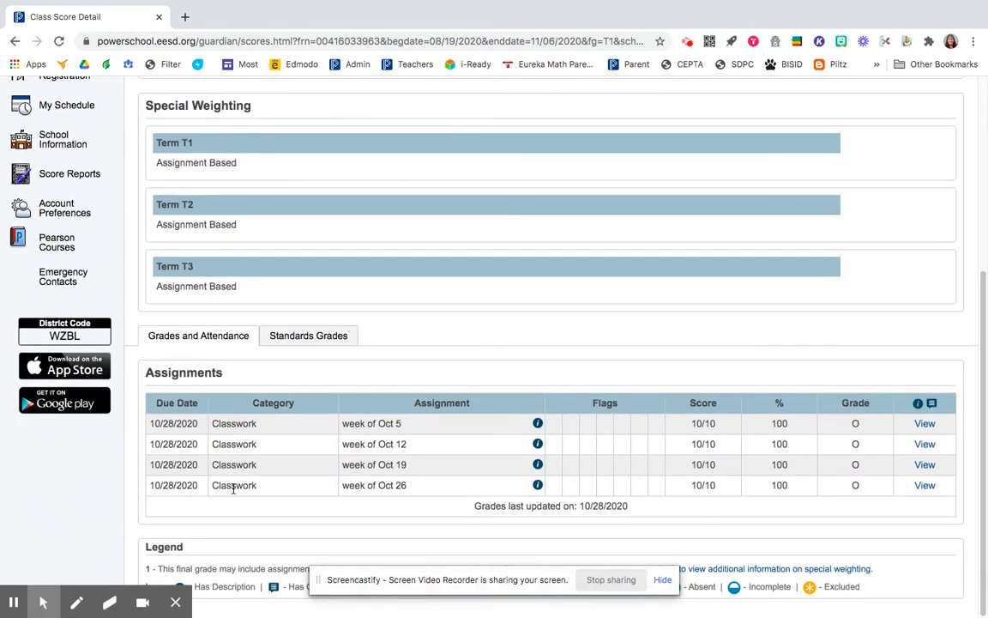
{"action": "mouse_move", "coordinate": [634, 429]}
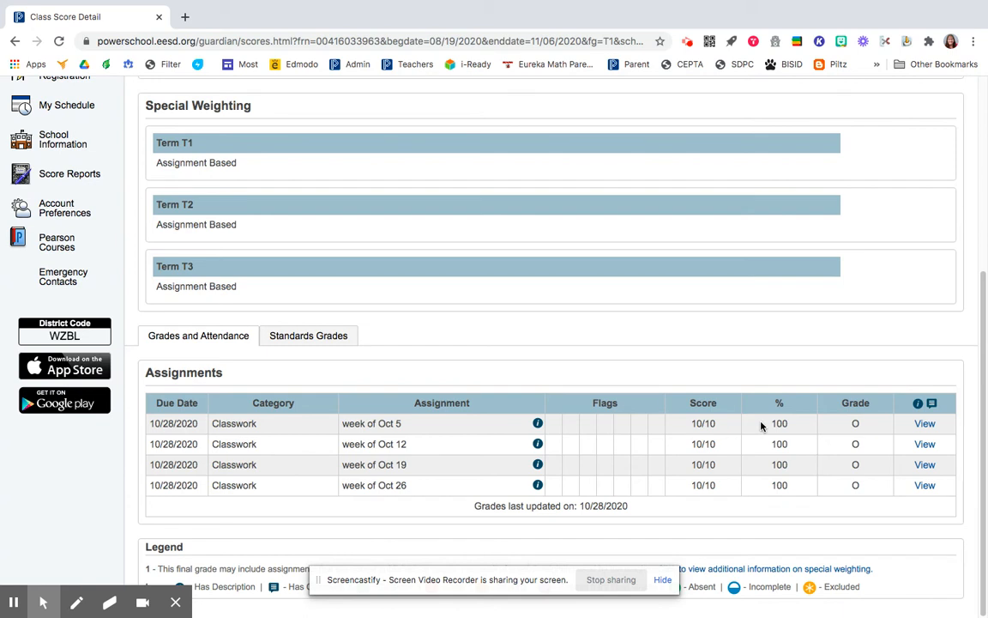
{"action": "mouse_move", "coordinate": [885, 421]}
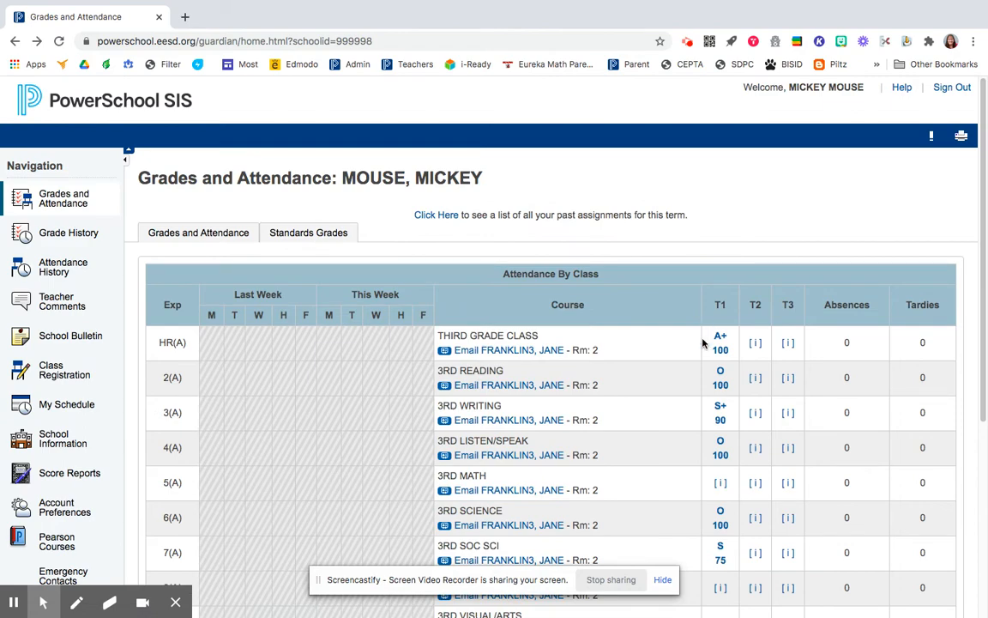
View the 3RD READING T1 assignments: chapter 7 test 100/100 and two vocab classworks 10/10
{"action": "left_click", "coordinate": [720, 385]}
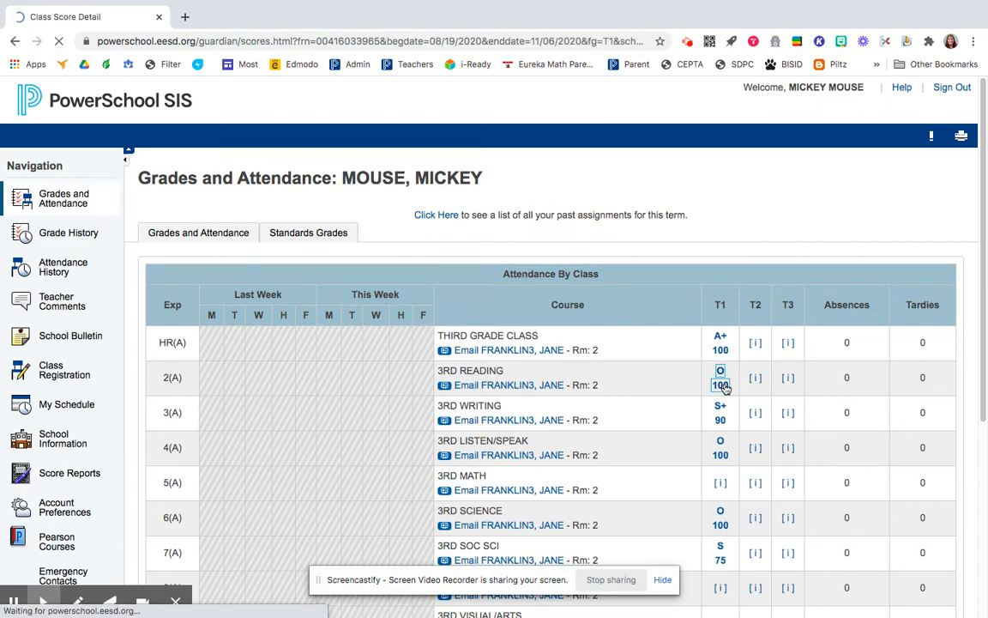
{"action": "left_click", "coordinate": [721, 384]}
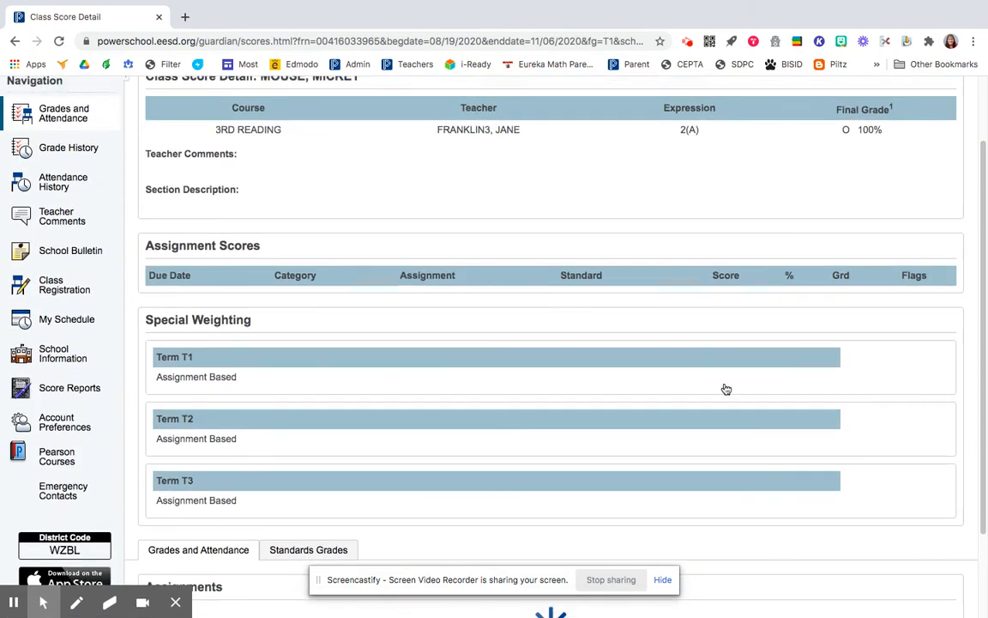
{"action": "scroll", "scroll_direction": "down", "scroll_amount": 3}
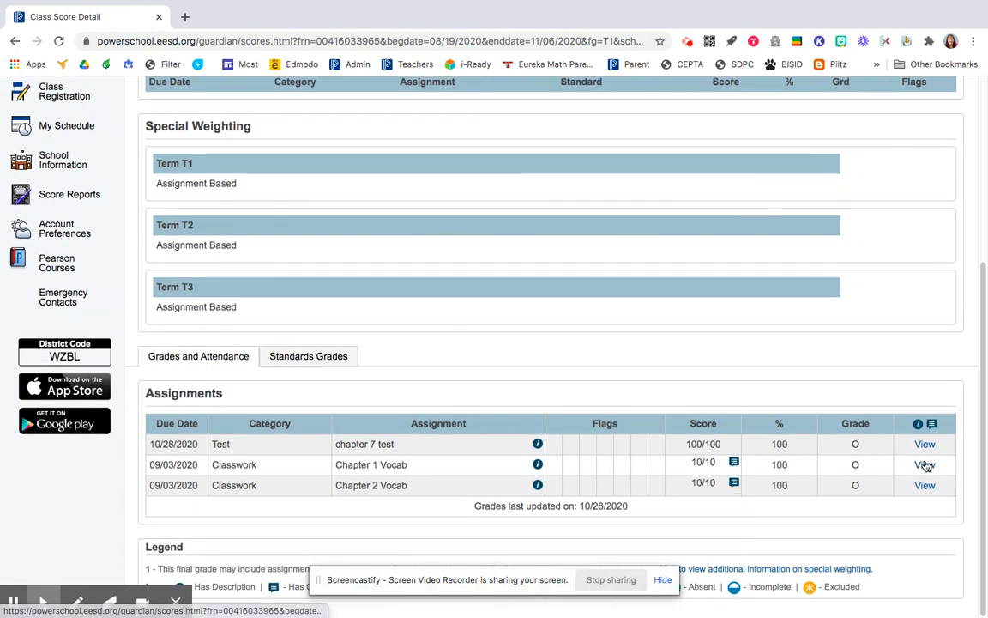
{"action": "left_click", "coordinate": [925, 463]}
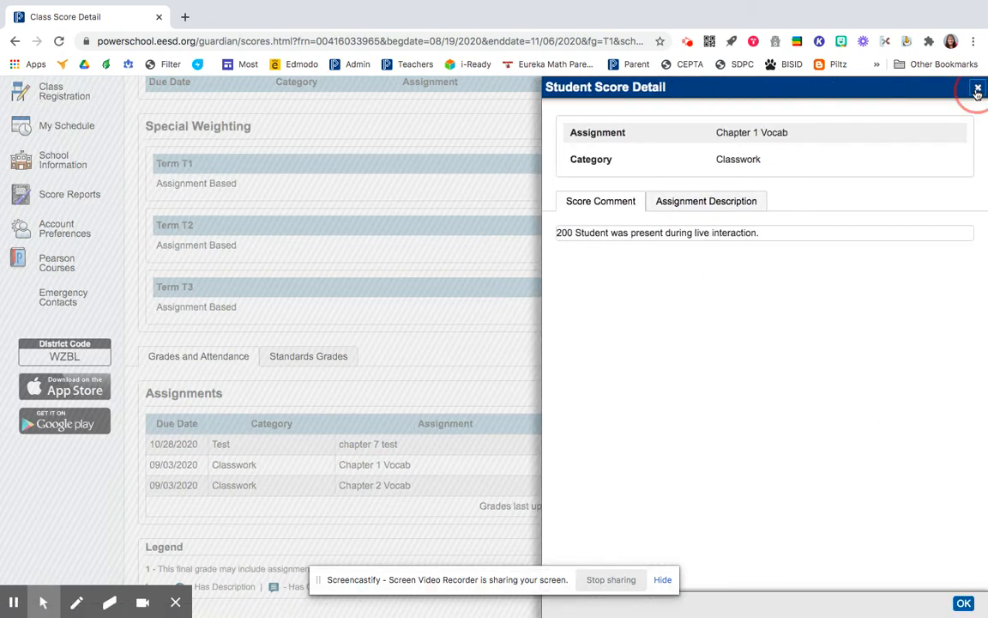
{"action": "left_click", "coordinate": [978, 89]}
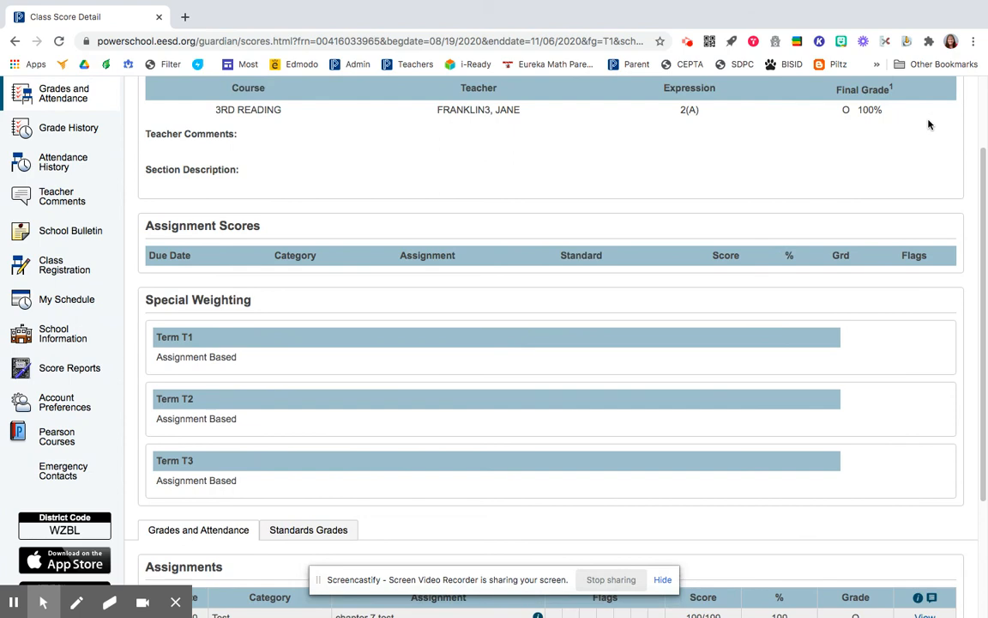